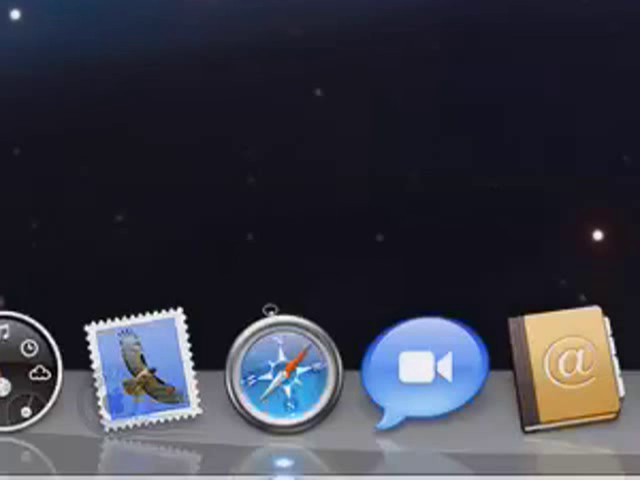
Enter get.secondlife.com/mac in the Safari address bar to reach the Mac download page.
{"action": "left_click", "coordinate": [288, 376]}
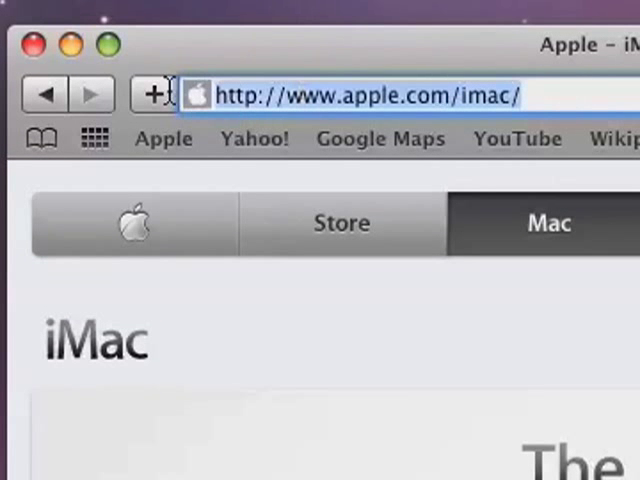
{"action": "mouse_move", "coordinate": [380, 384]}
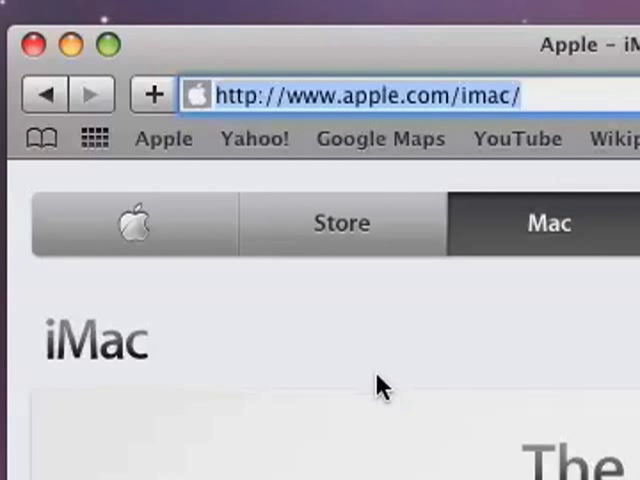
{"action": "type", "text": "g"}
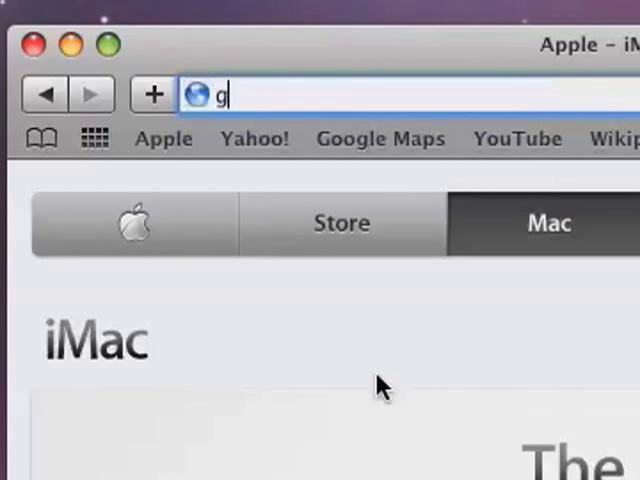
{"action": "type", "text": "et.secondlife"}
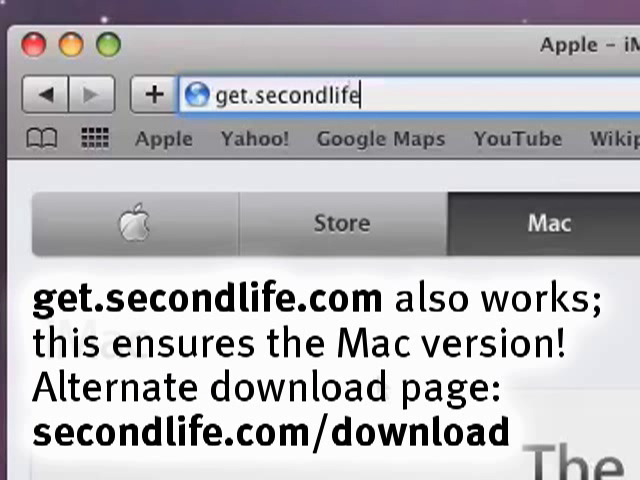
{"action": "type", "text": ".com/m"}
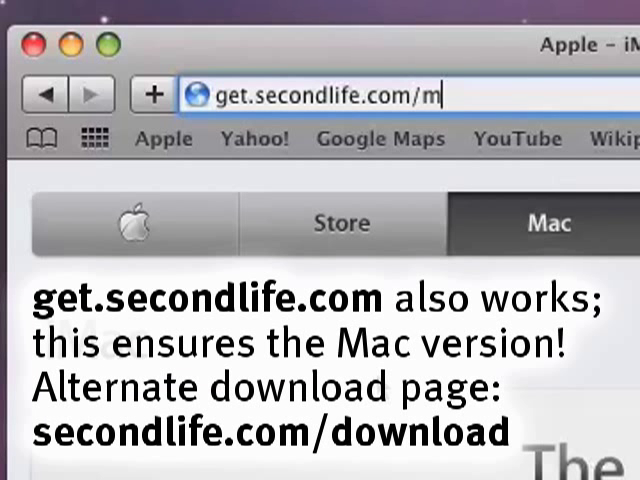
{"action": "type", "text": "ac"}
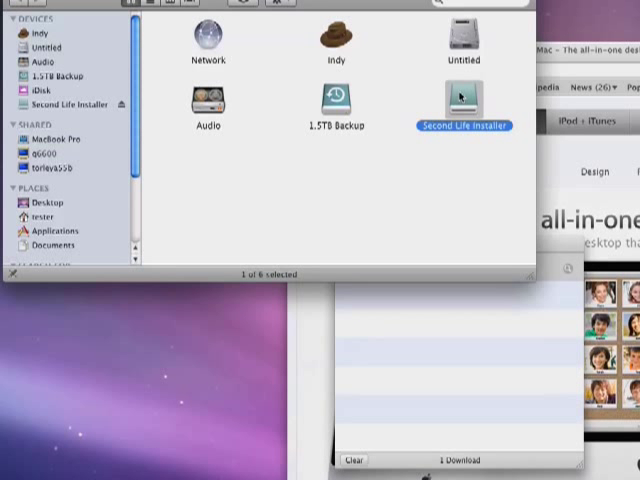
Open the downloaded Second Life Installer volume from Finder.
{"action": "double_click", "coordinate": [464, 98]}
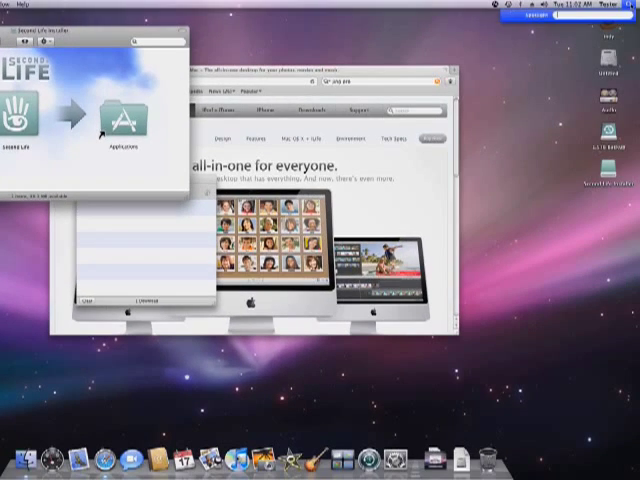
Search Spotlight for 'second life installer'.
{"action": "left_click", "coordinate": [596, 16]}
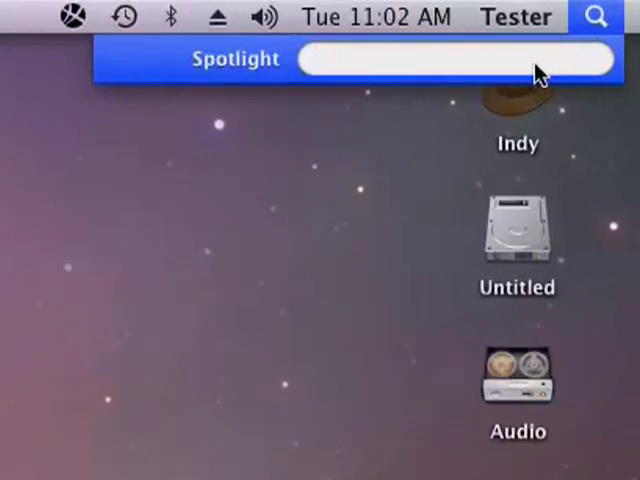
{"action": "type", "text": "second life inst"}
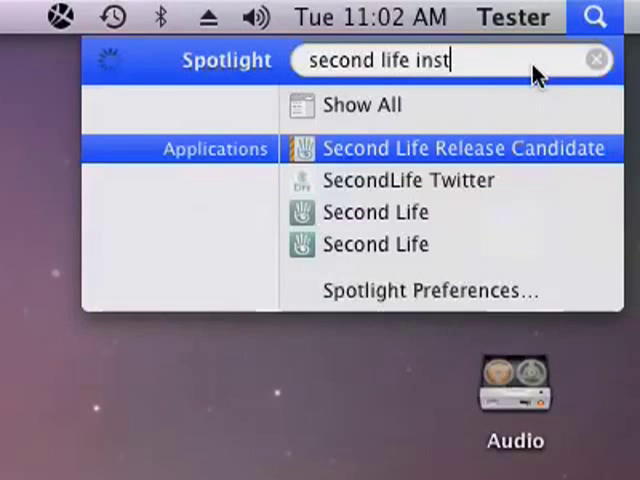
{"action": "type", "text": "aller"}
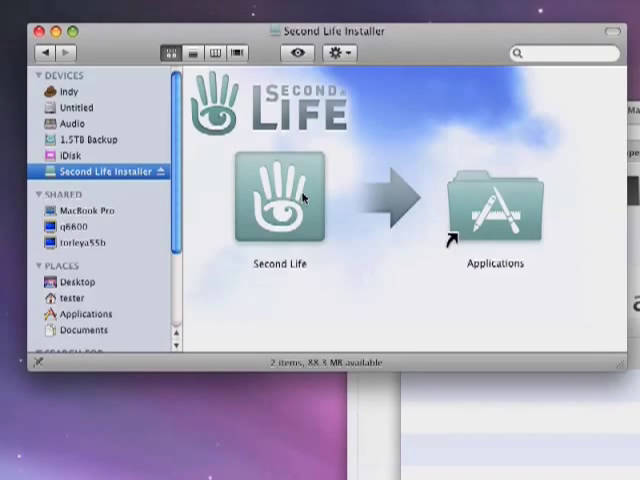
{"action": "mouse_move", "coordinate": [510, 222]}
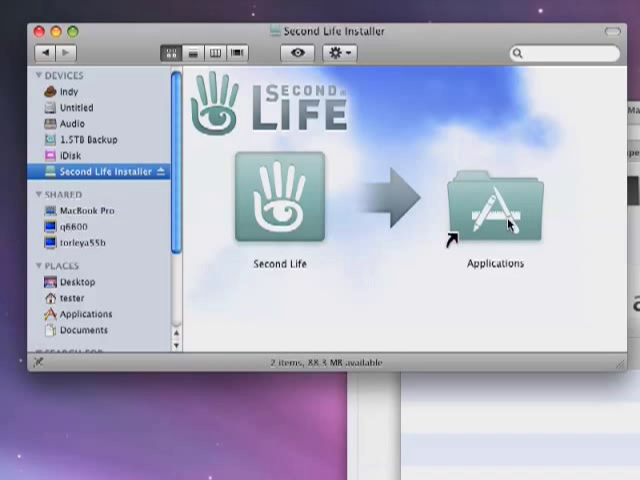
{"action": "mouse_move", "coordinate": [276, 198]}
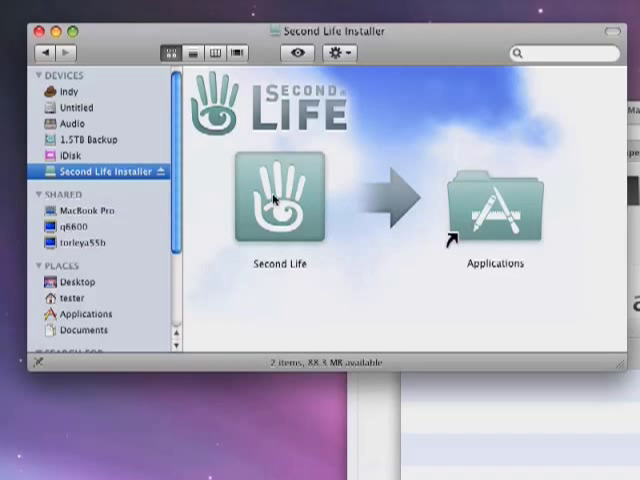
Drag the Second Life app onto the Applications folder alias to copy it in.
{"action": "left_click_drag", "start_coordinate": [284, 196], "coordinate": [496, 210]}
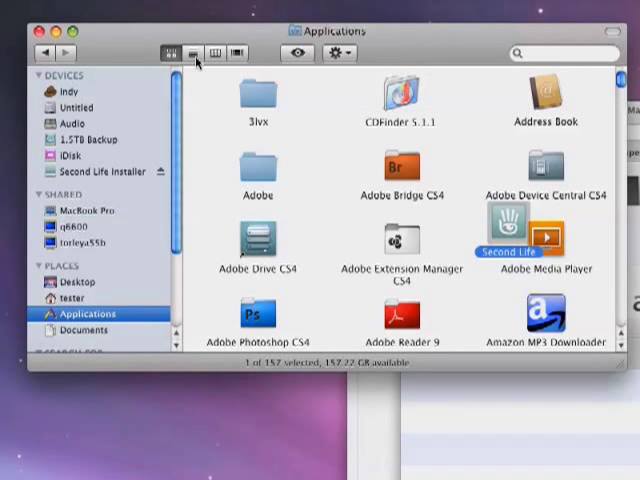
Switch the Applications folder to List view to confirm Second Life is present.
{"action": "left_click", "coordinate": [184, 52]}
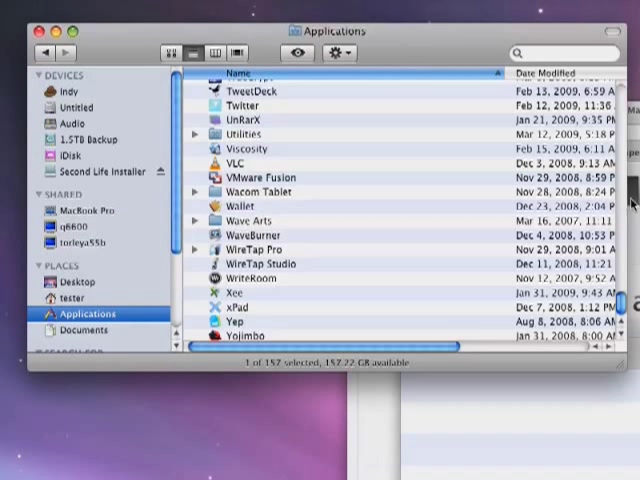